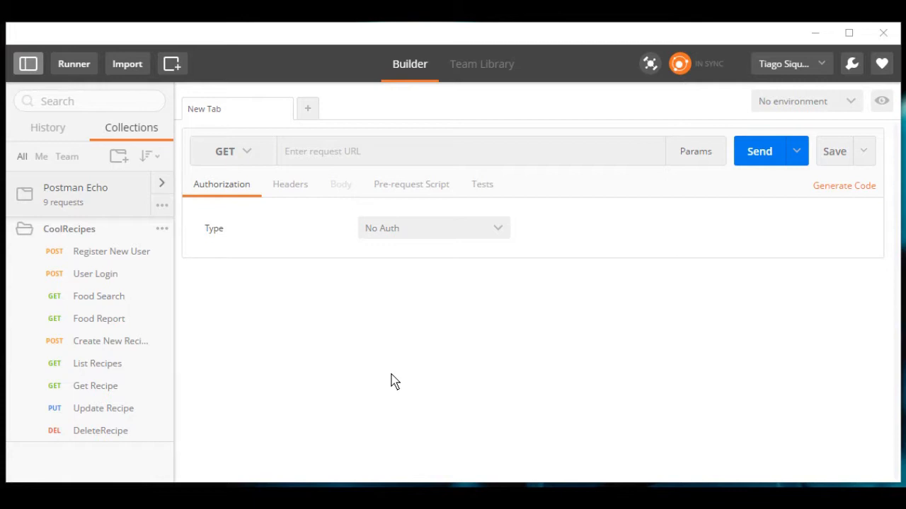
Send the Register New User request with its raw JSON body, receiving new user id 11
left_click(111, 252)
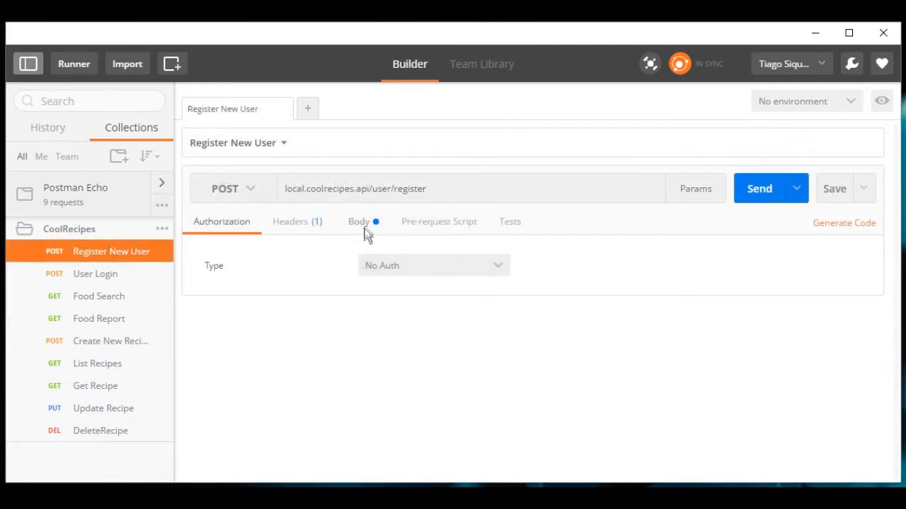
left_click(357, 221)
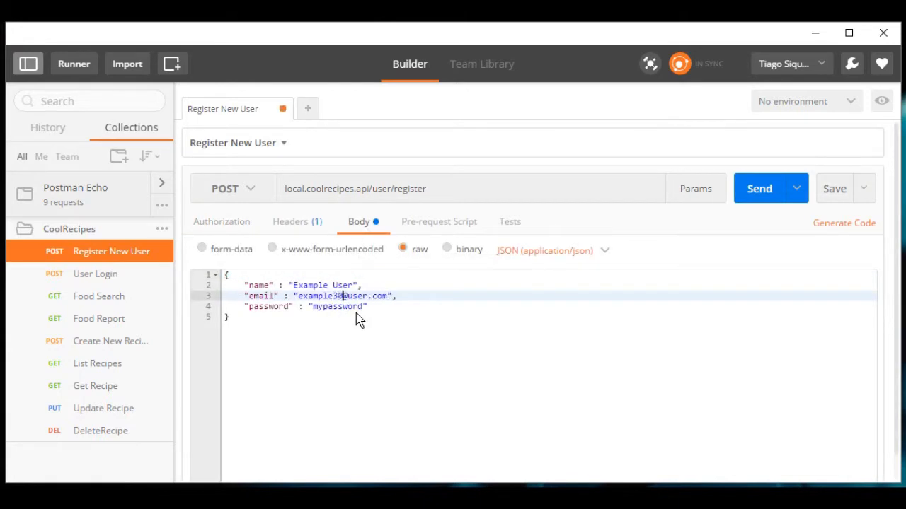
left_click(759, 189)
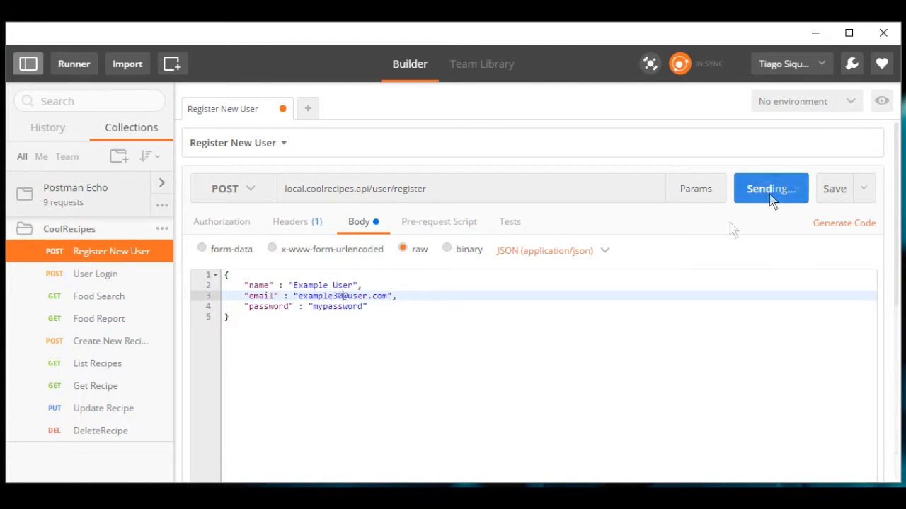
left_click(766, 188)
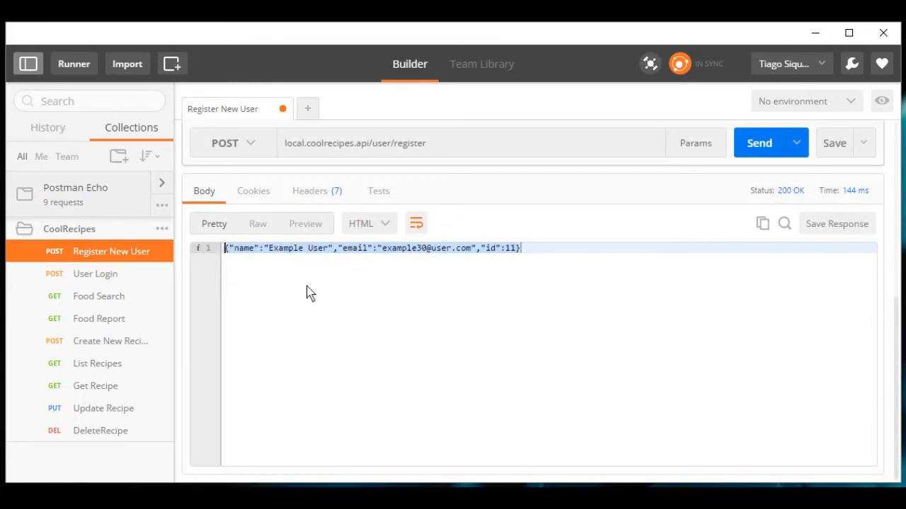
Review the User Login request's JSON body with the example email and password, then send it
left_click(95, 274)
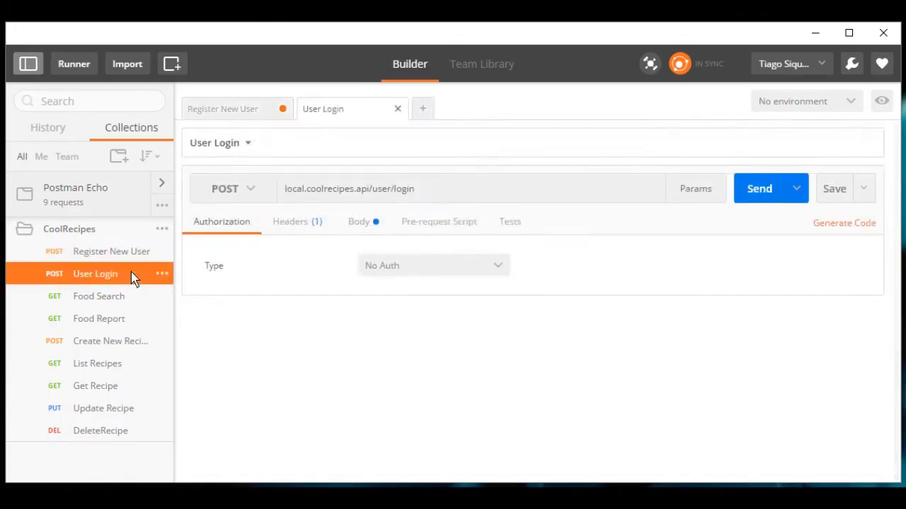
left_click(357, 222)
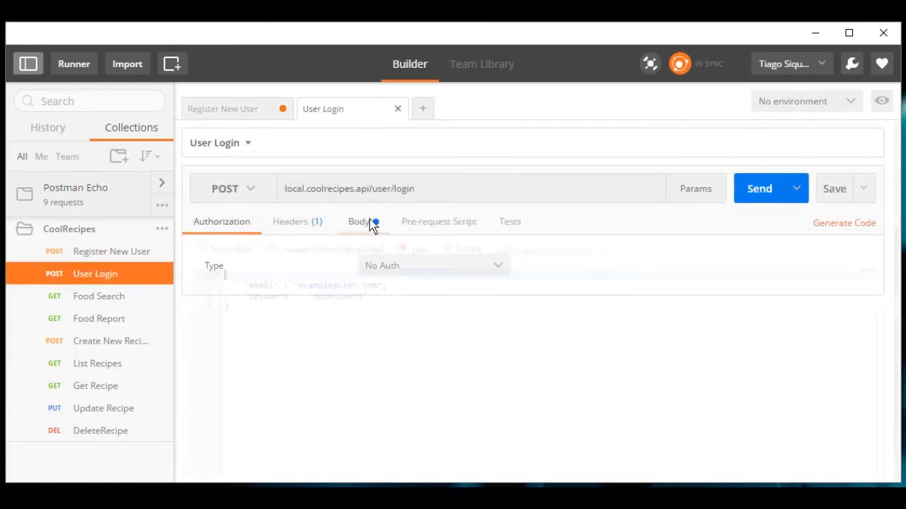
left_click(357, 222)
type("30")
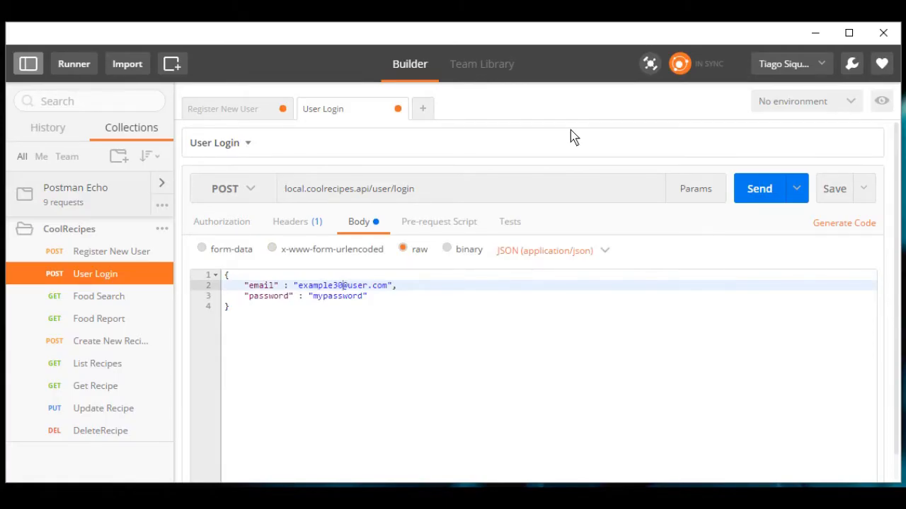
left_click(759, 188)
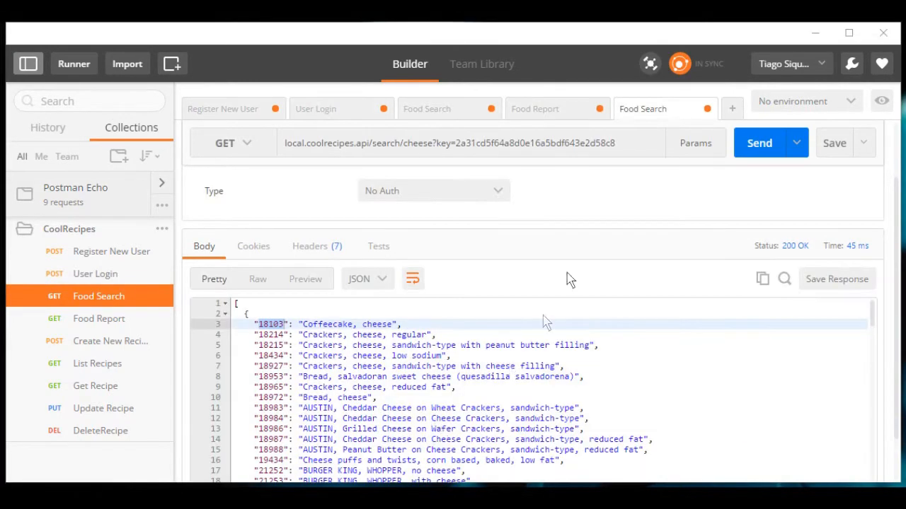
mouse_move(623, 263)
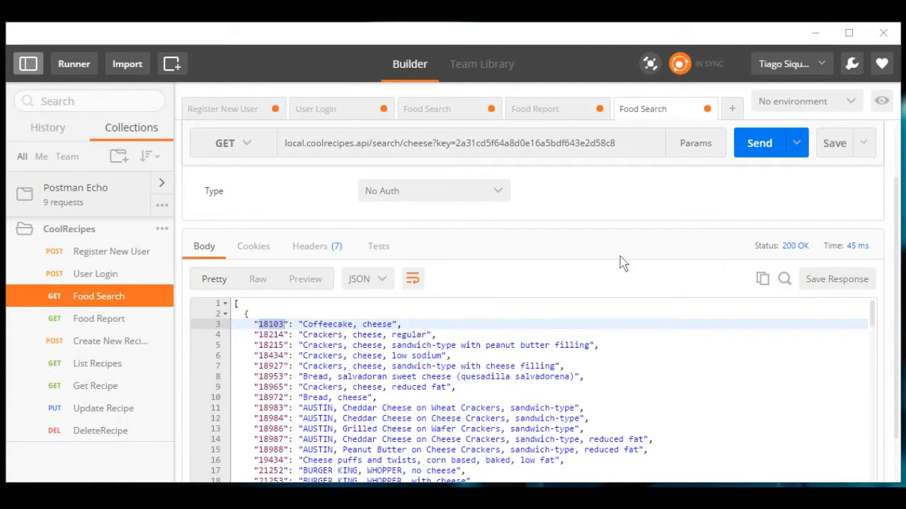
mouse_move(600, 259)
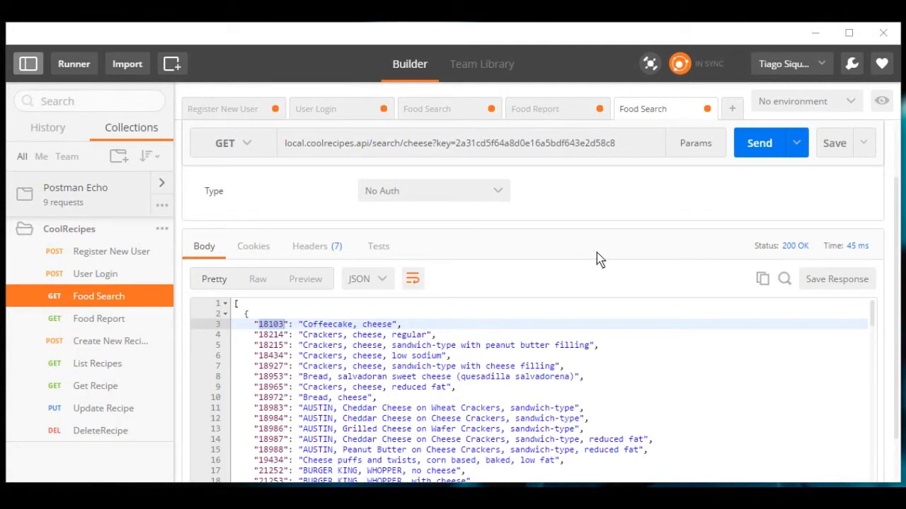
mouse_move(423, 156)
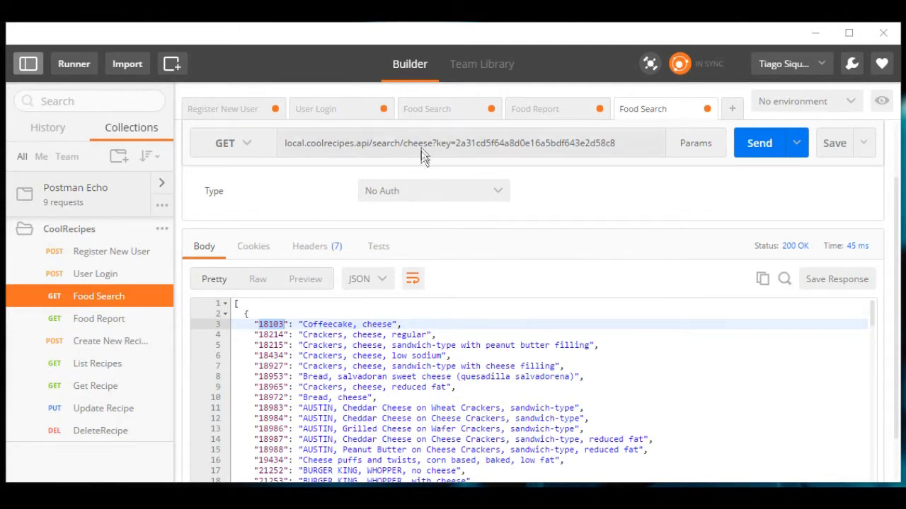
Change the Food Search query from cheese to egg and send it
type("egg")
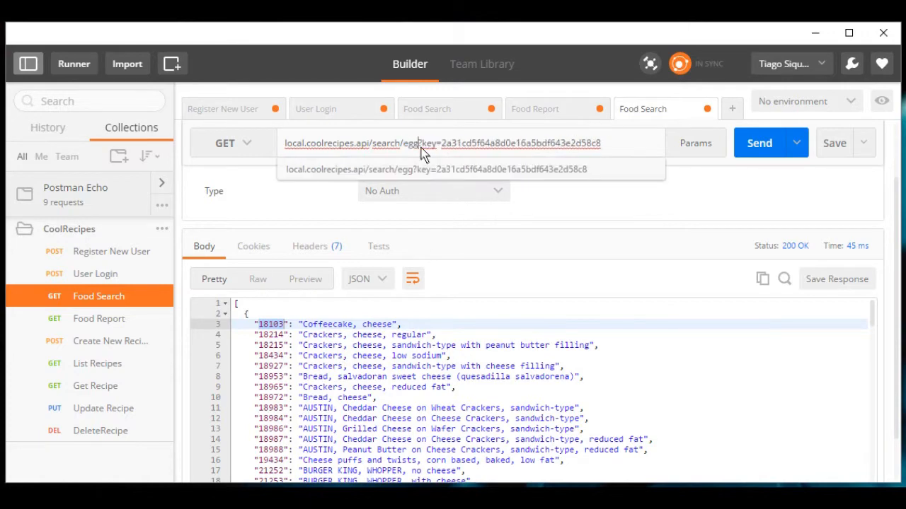
left_click(759, 143)
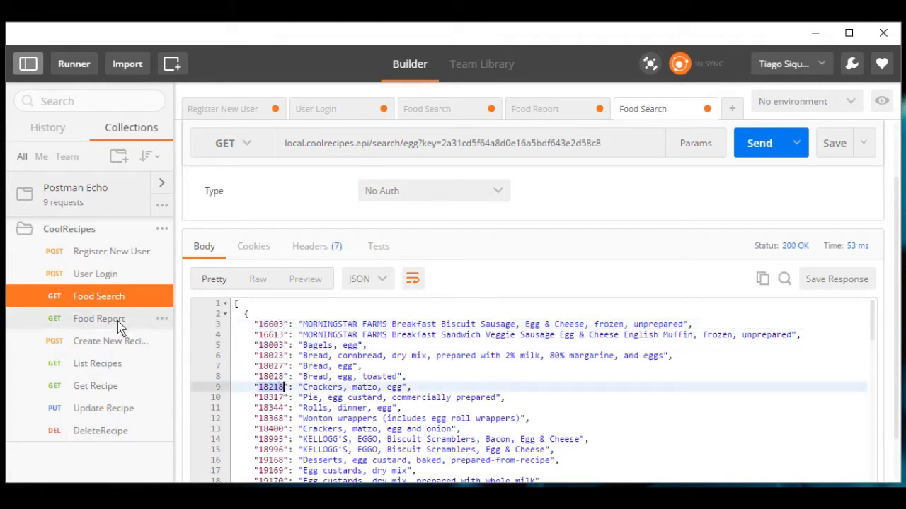
Fetch the Food Report for food id 18218, Crackers, matzo, egg
left_click(98, 319)
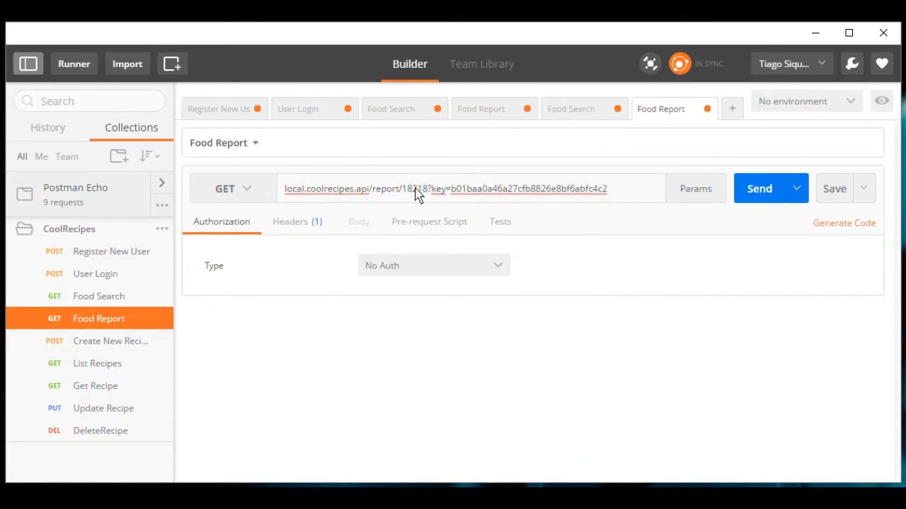
left_click(760, 189)
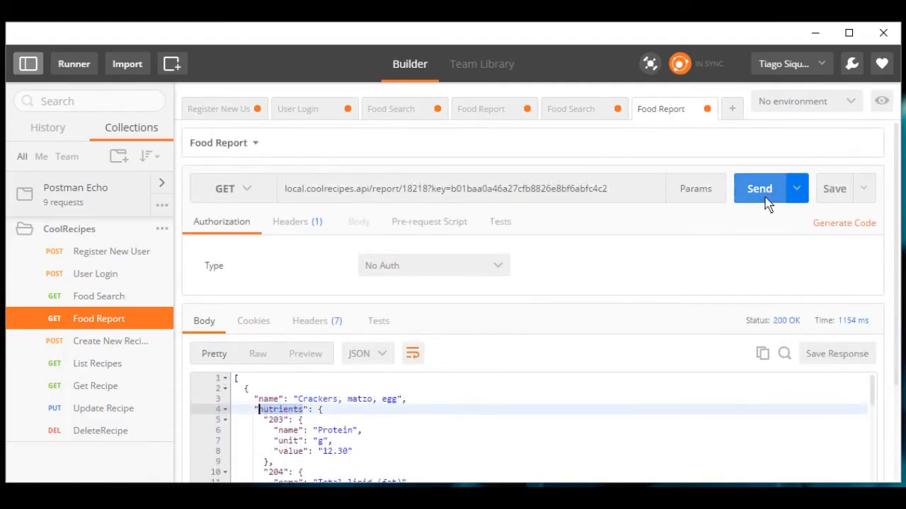
left_click(759, 188)
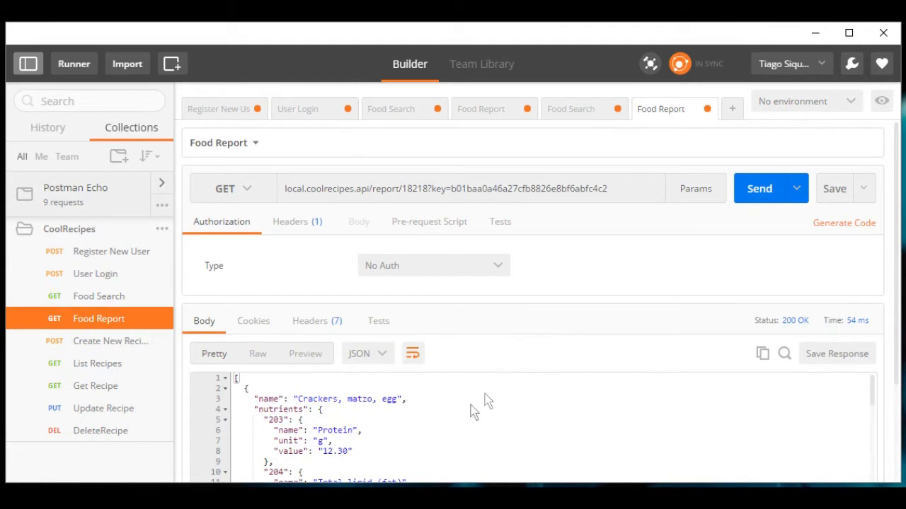
mouse_move(489, 398)
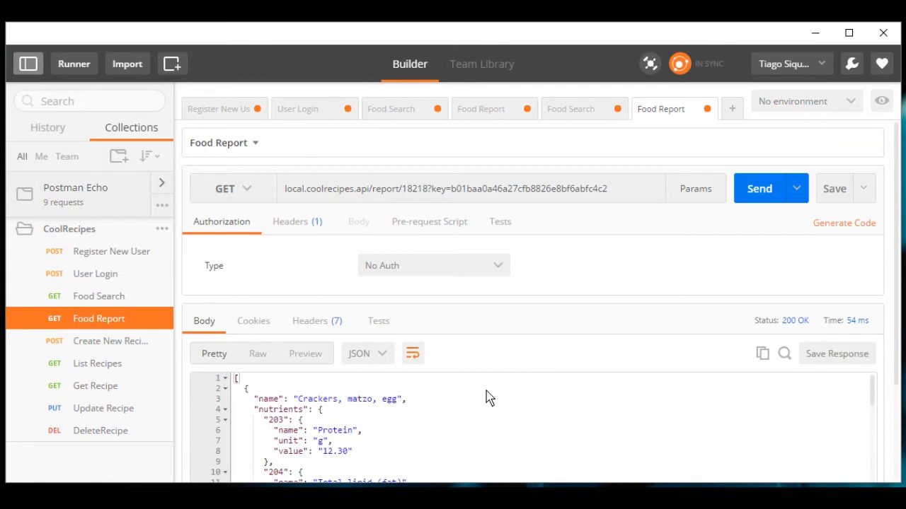
mouse_move(147, 309)
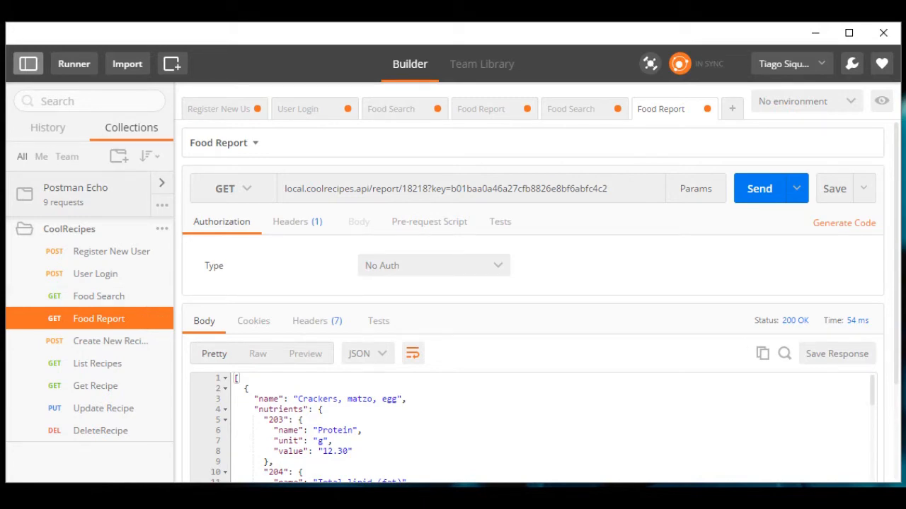
left_click(110, 341)
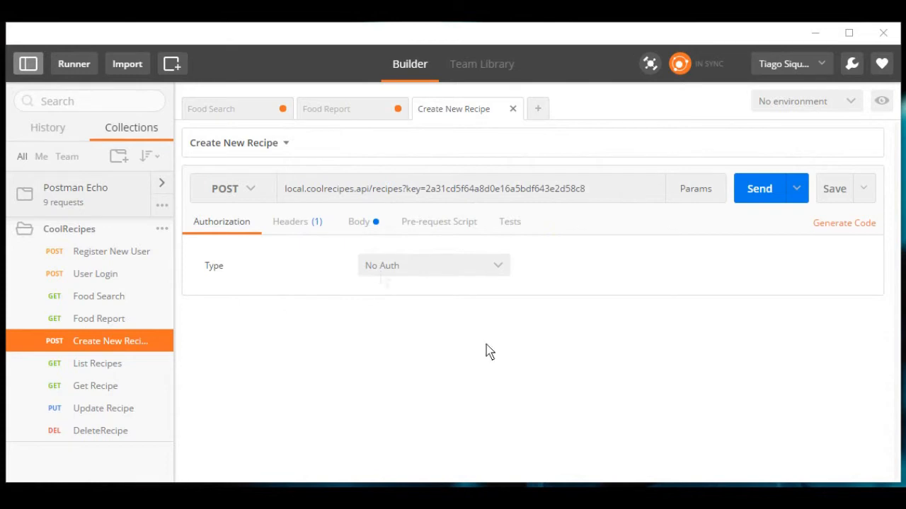
Create recipe 'BBTV TEST' with added ingredient "21324":"300", getting recipe id 28
left_click(358, 222)
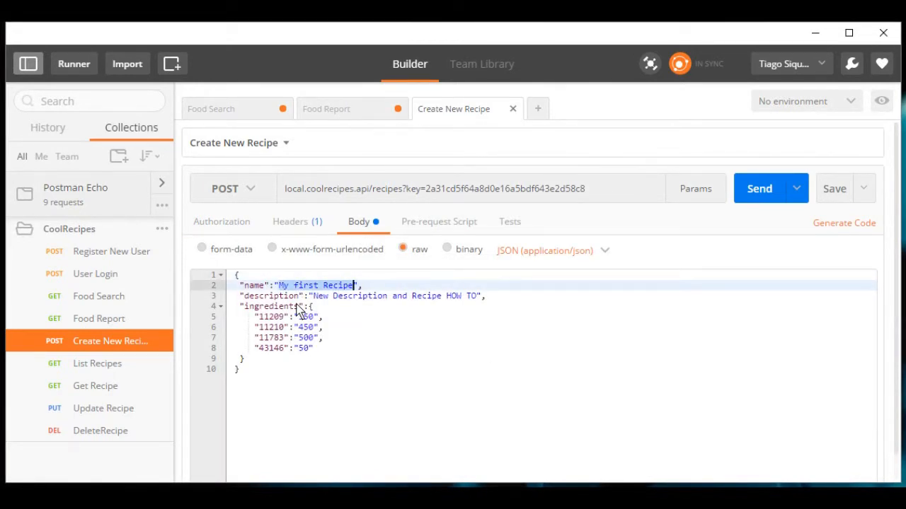
type("BB\",")
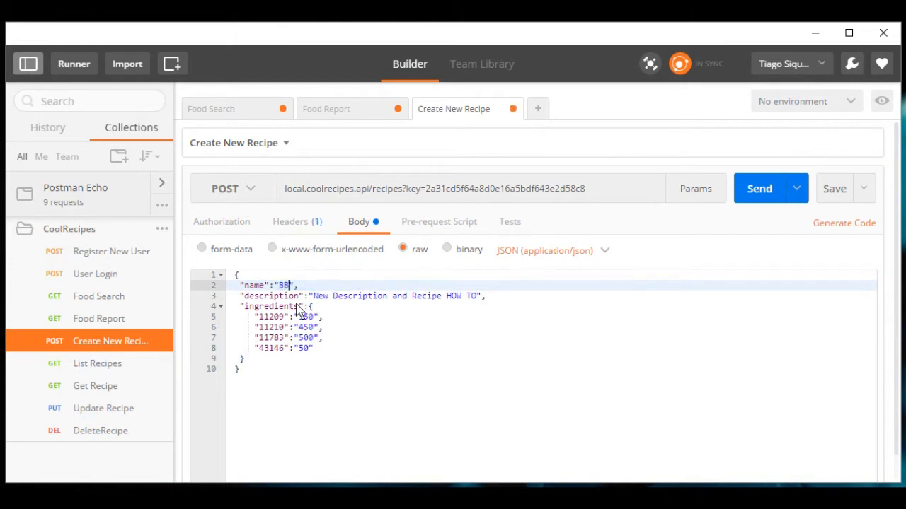
type("TV TEST")
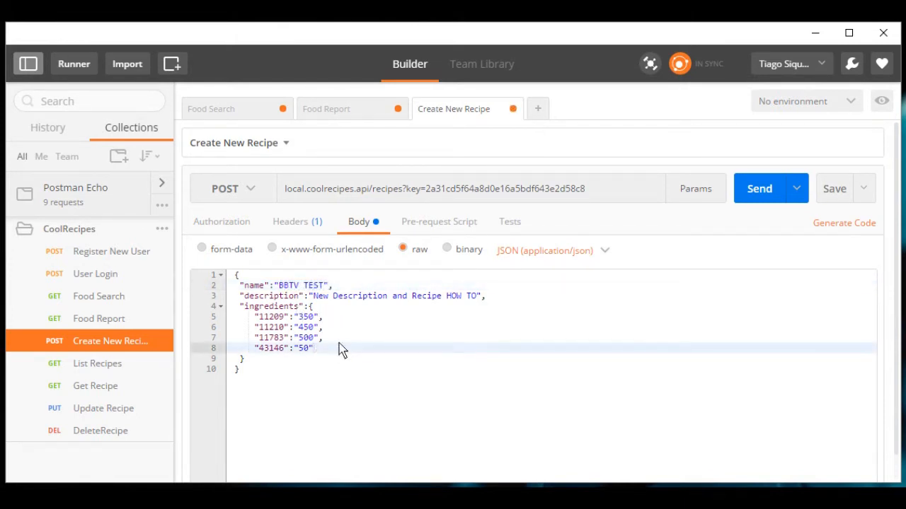
type("\"21324\"")
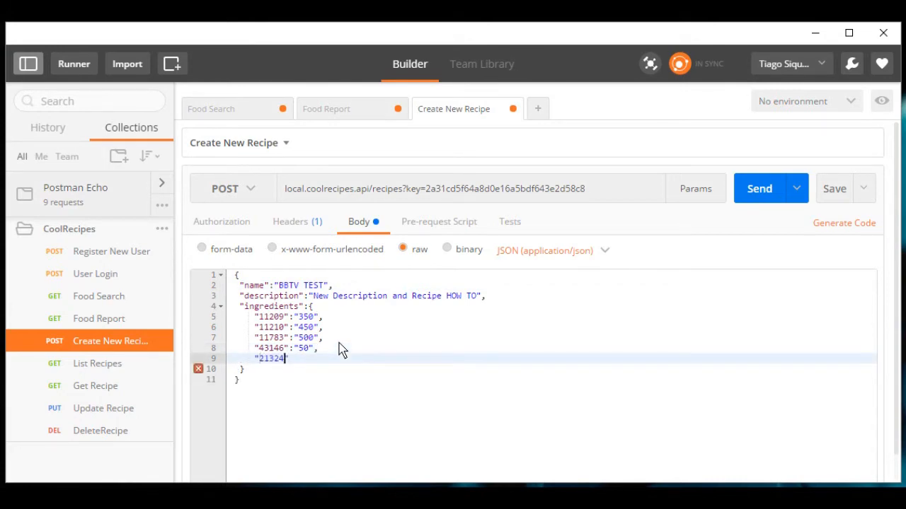
type(":\"")
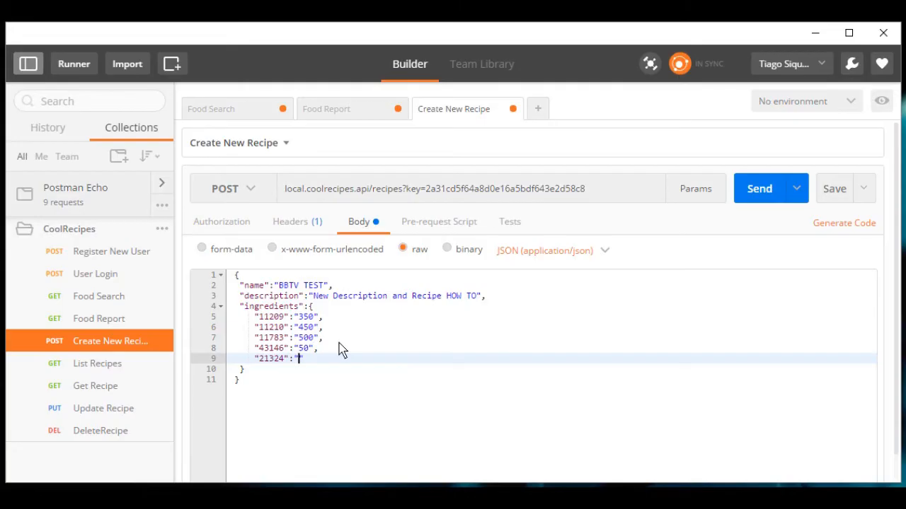
type("300\"")
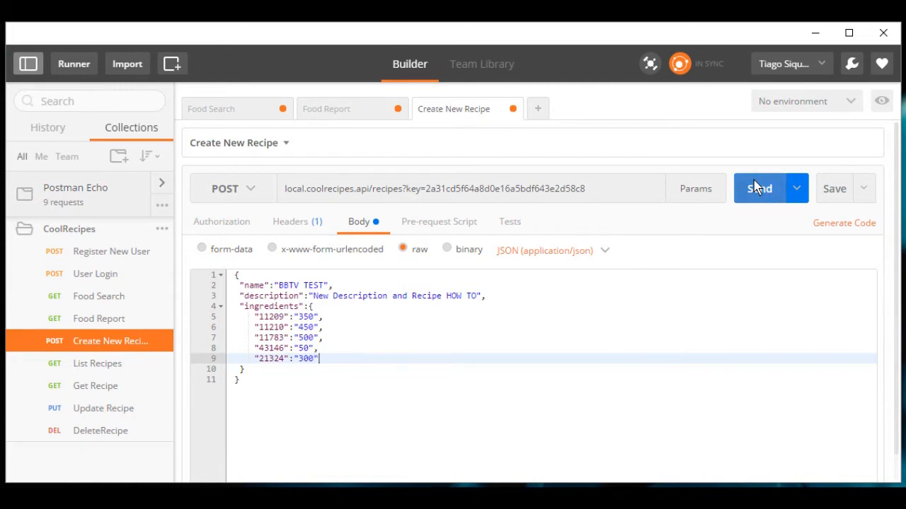
left_click(759, 188)
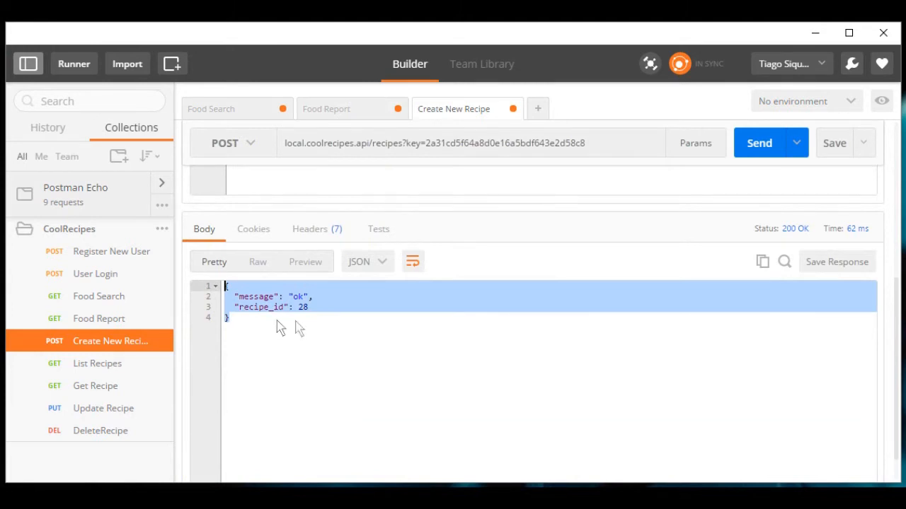
left_click(310, 307)
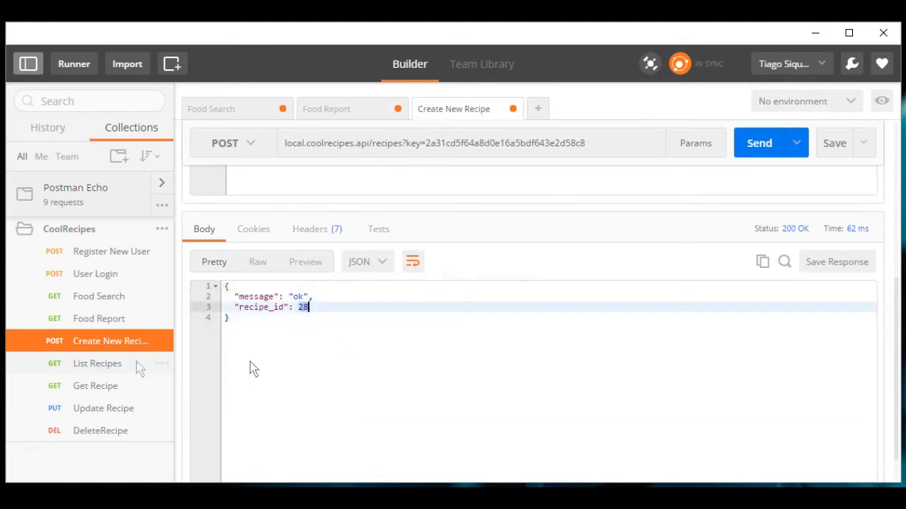
left_click(97, 364)
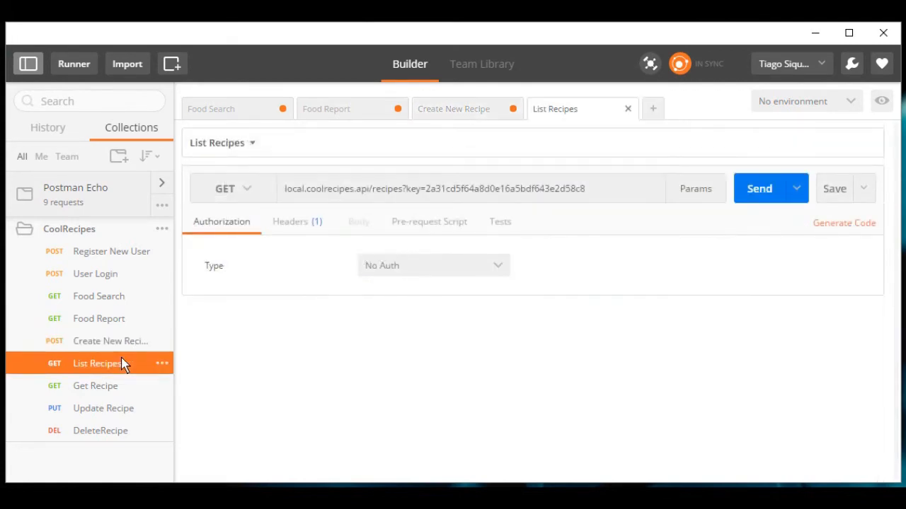
mouse_move(487, 366)
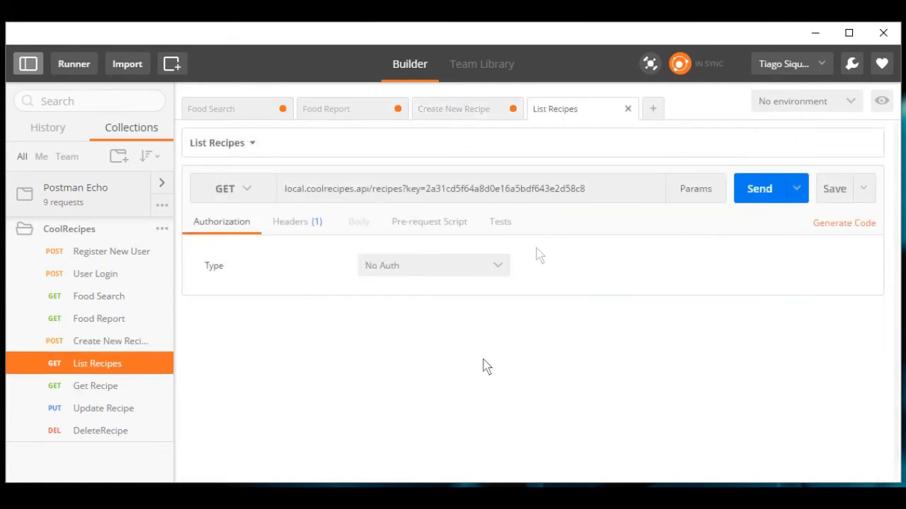
left_click(759, 188)
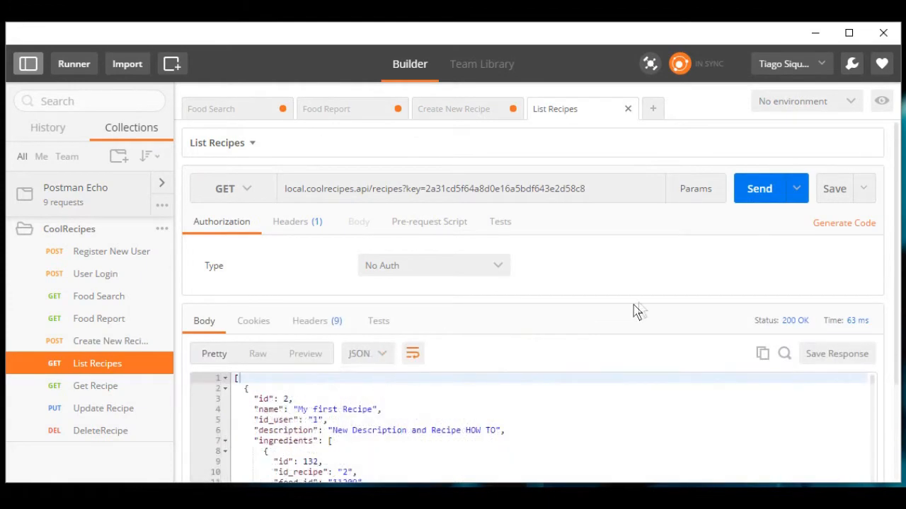
scroll("down", 3)
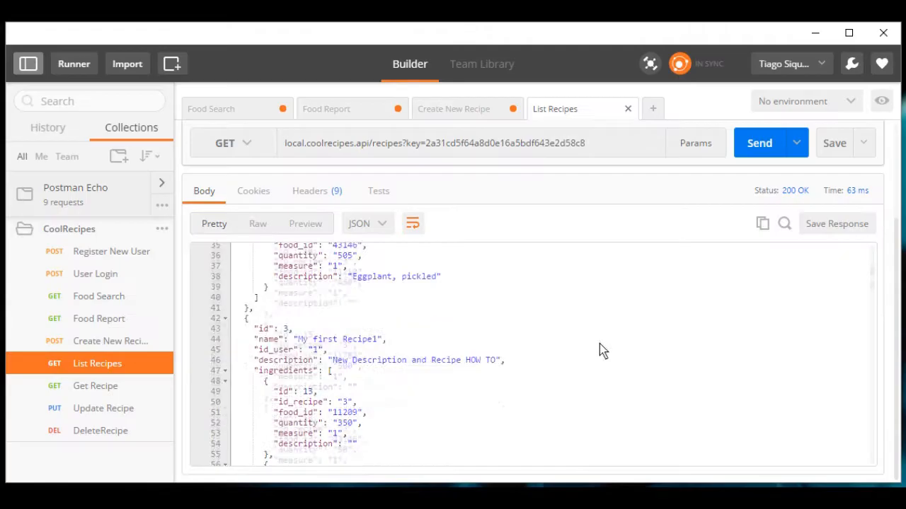
scroll("down", 3)
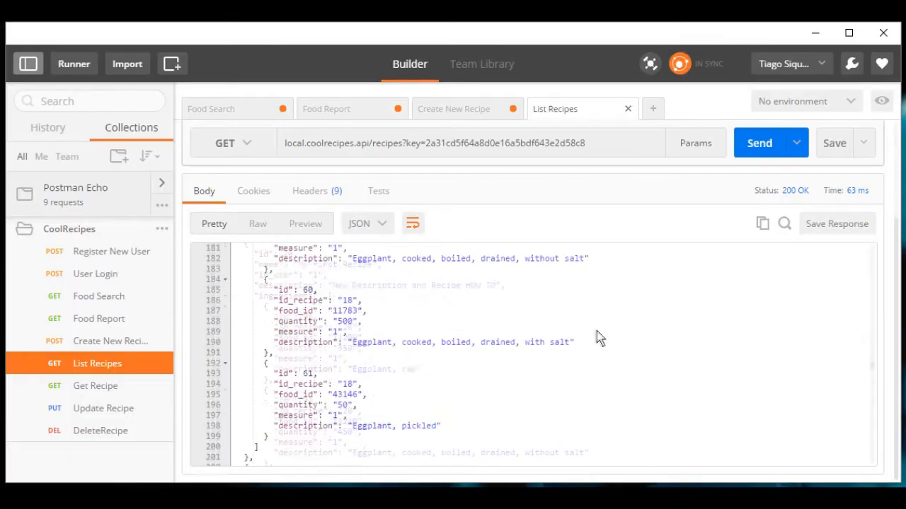
scroll("down", 3)
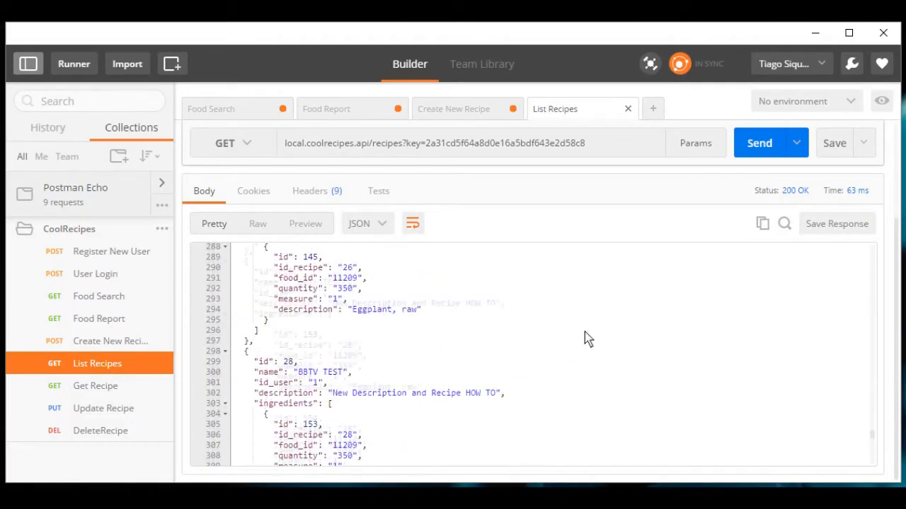
scroll("down", 3)
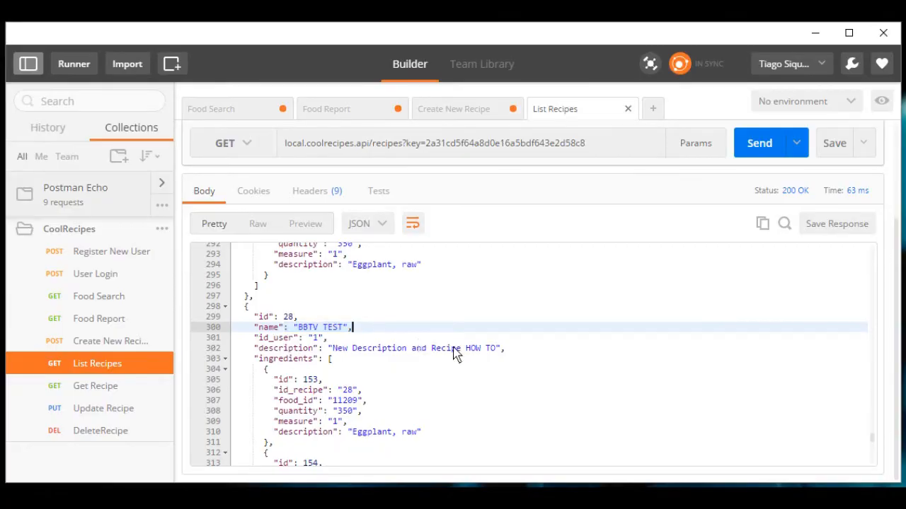
scroll("down", 3)
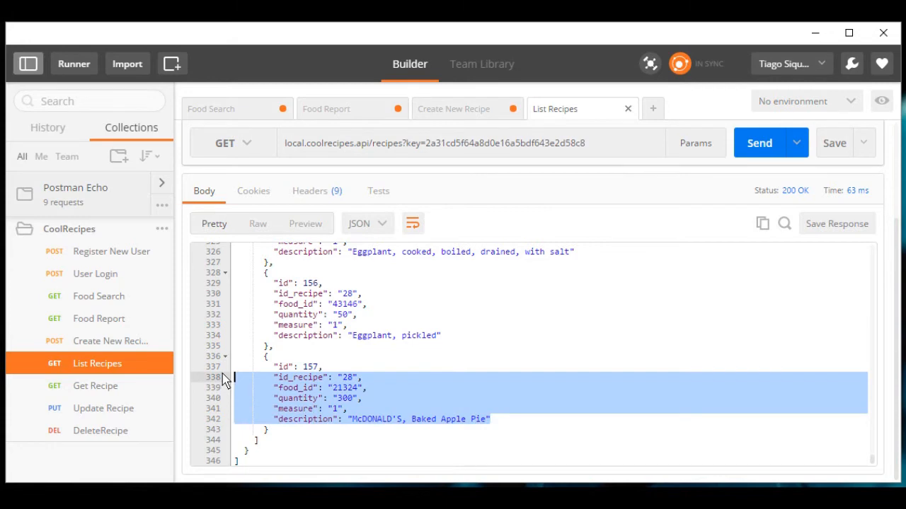
left_click(322, 366)
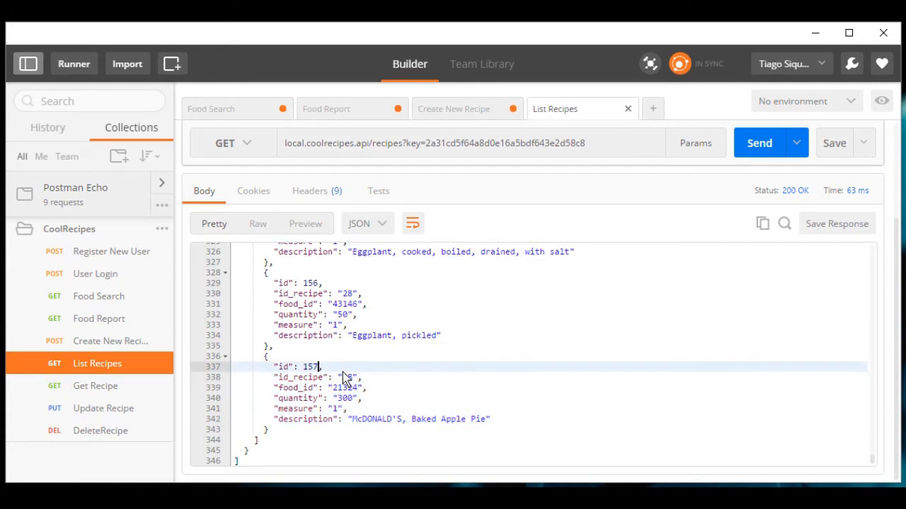
Fetch recipe 28 with Get Recipe and show the response as formatted JSON
left_click(95, 386)
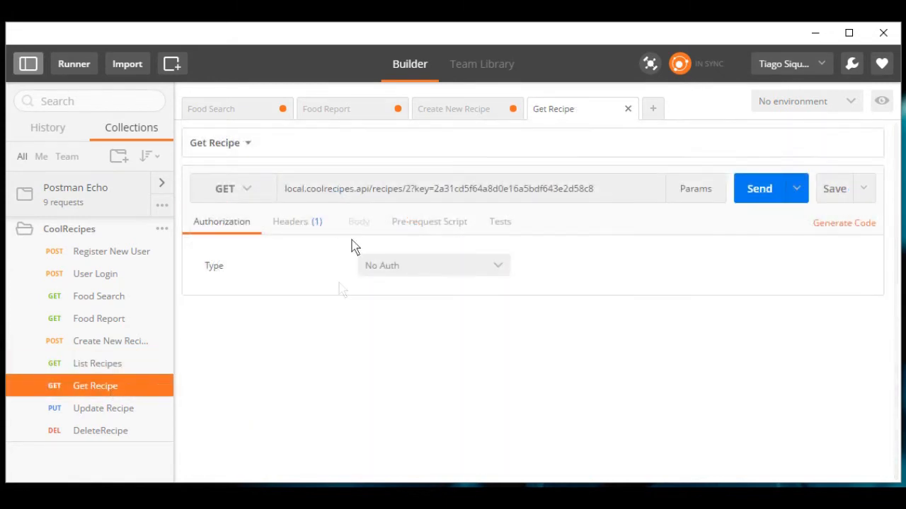
type("8")
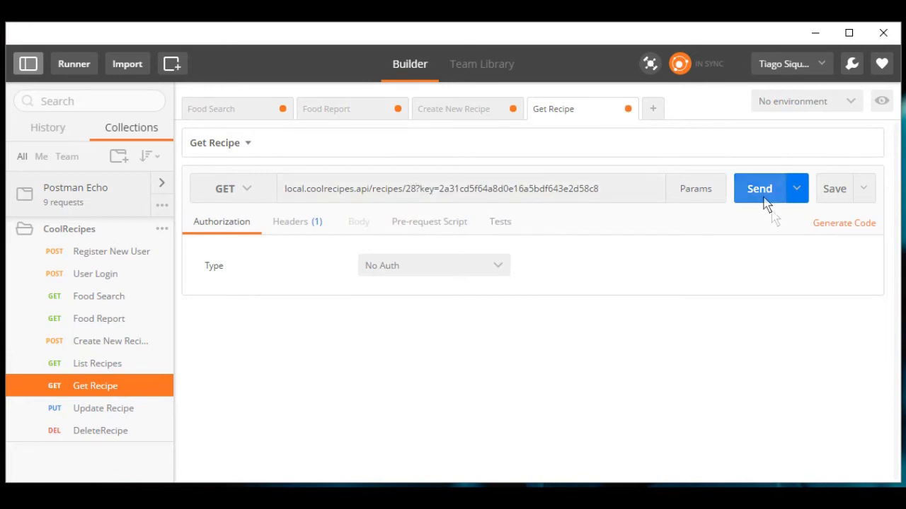
left_click(758, 189)
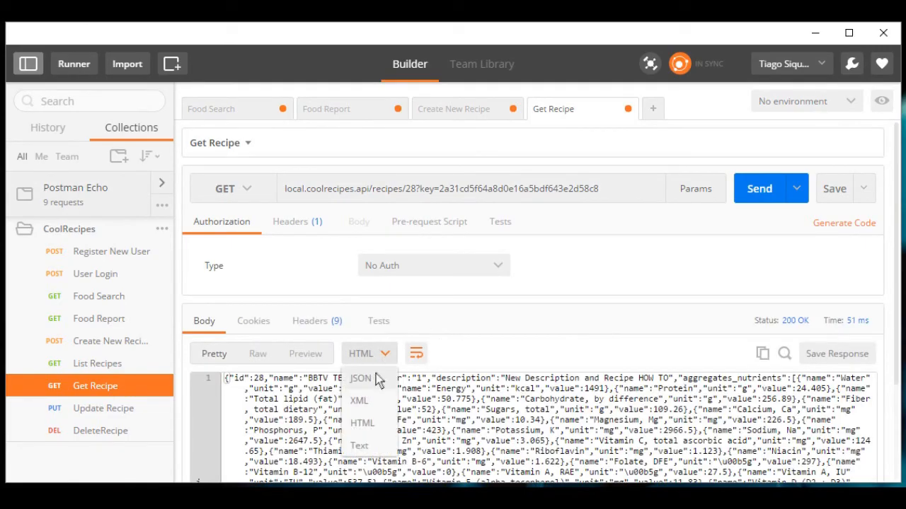
left_click(360, 379)
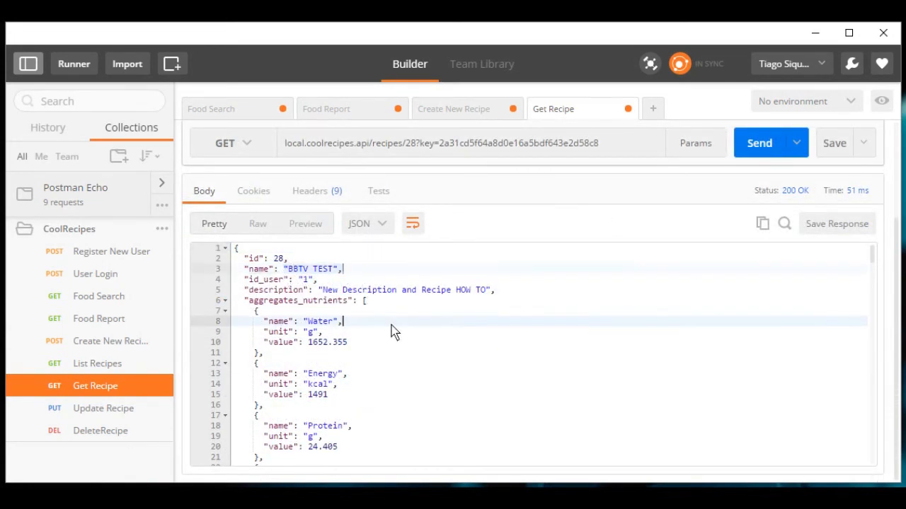
Scroll through recipe 28's nutrients, from the Water entry, down to its ingredients
left_click_drag(344, 321, 346, 343)
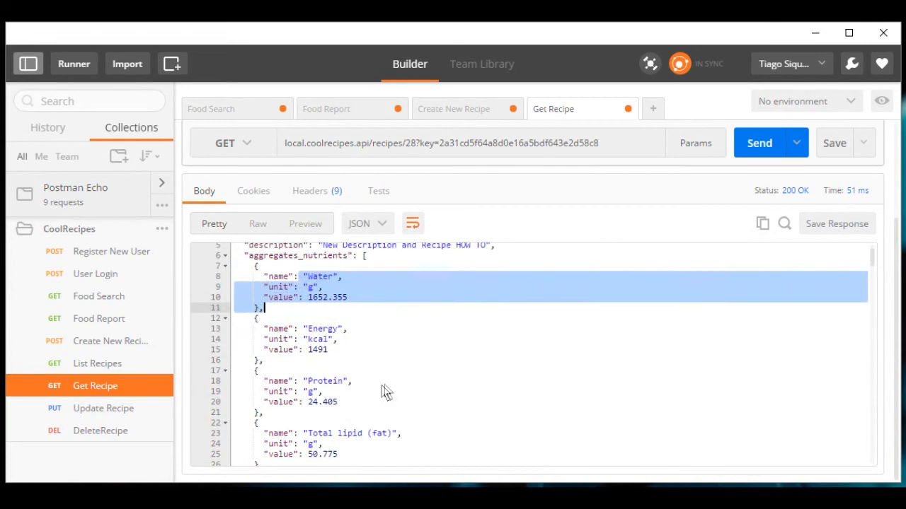
scroll("down", 3)
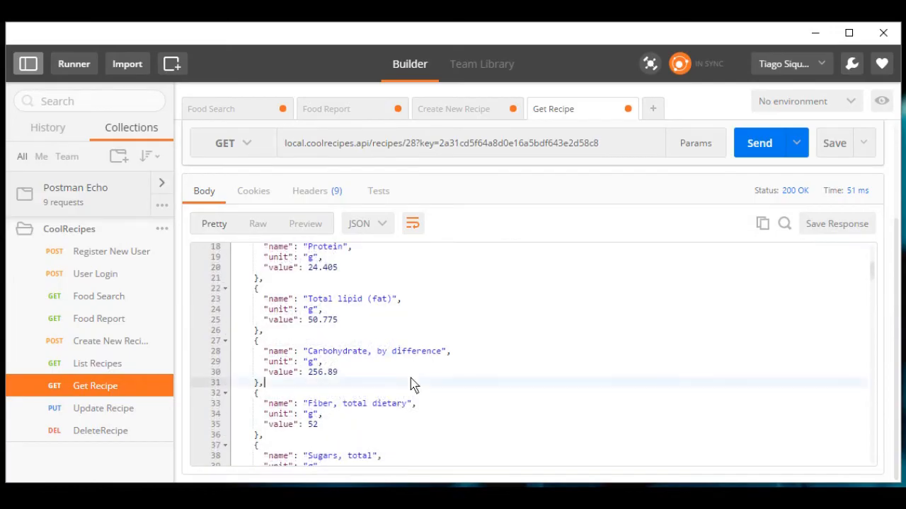
scroll("down", 3)
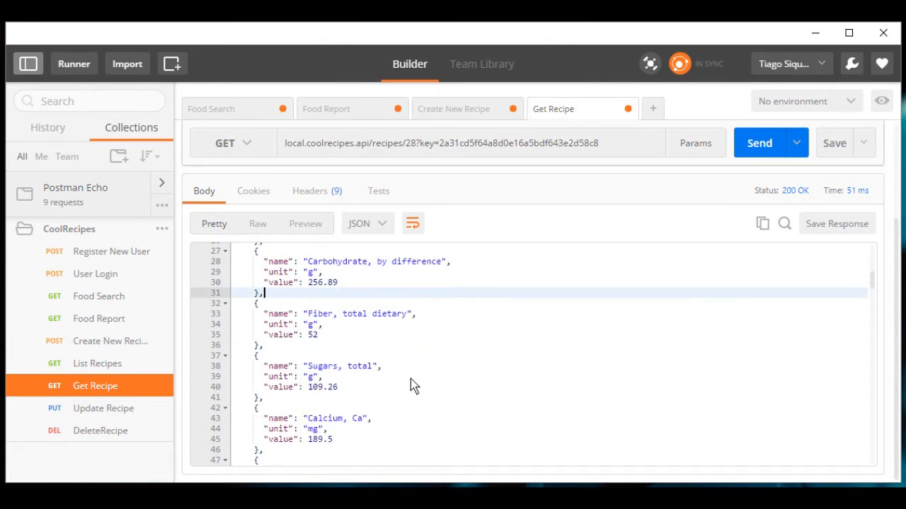
scroll("down", 3)
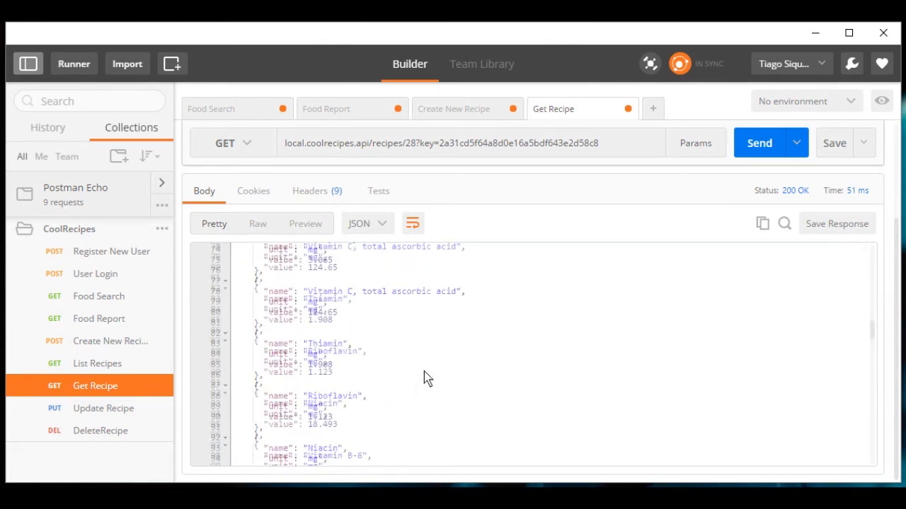
scroll("down", 3)
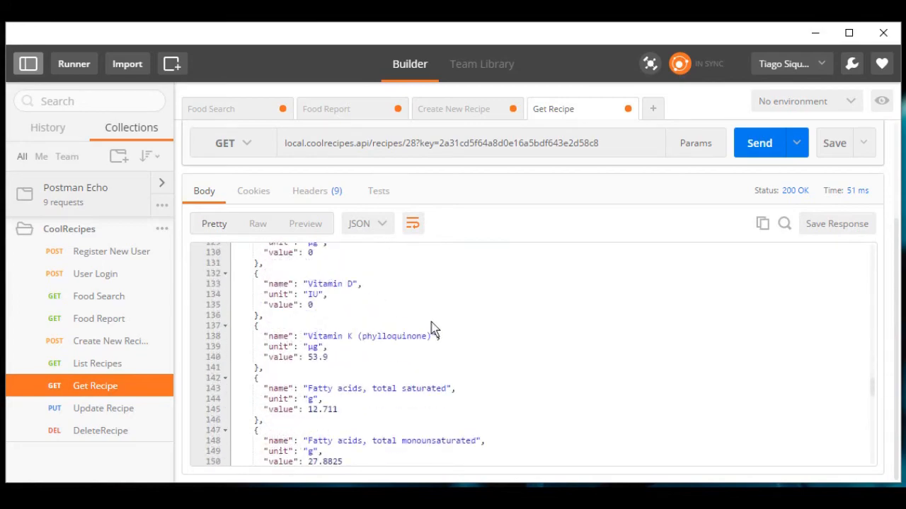
scroll("down", 3)
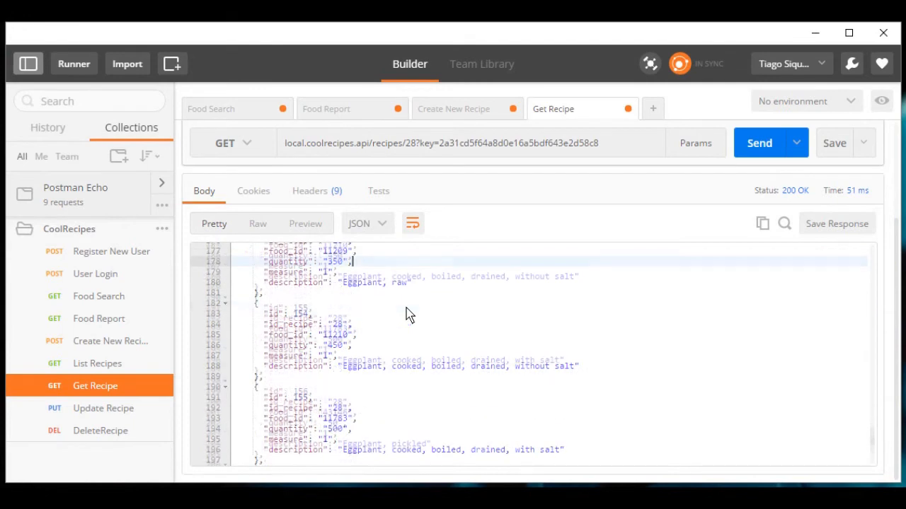
scroll("down", 3)
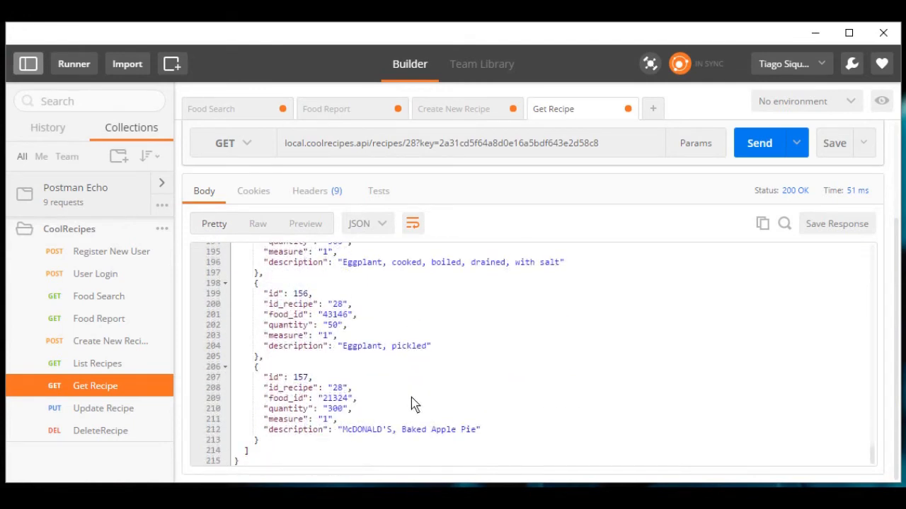
left_click(103, 409)
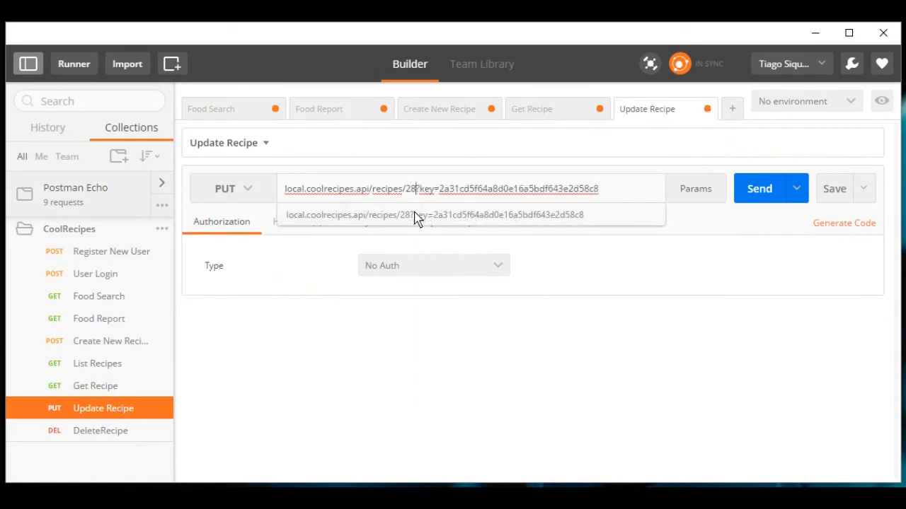
Remove the extra ingredients, rename recipe 28 to TIAGO, and send the update
left_click(358, 222)
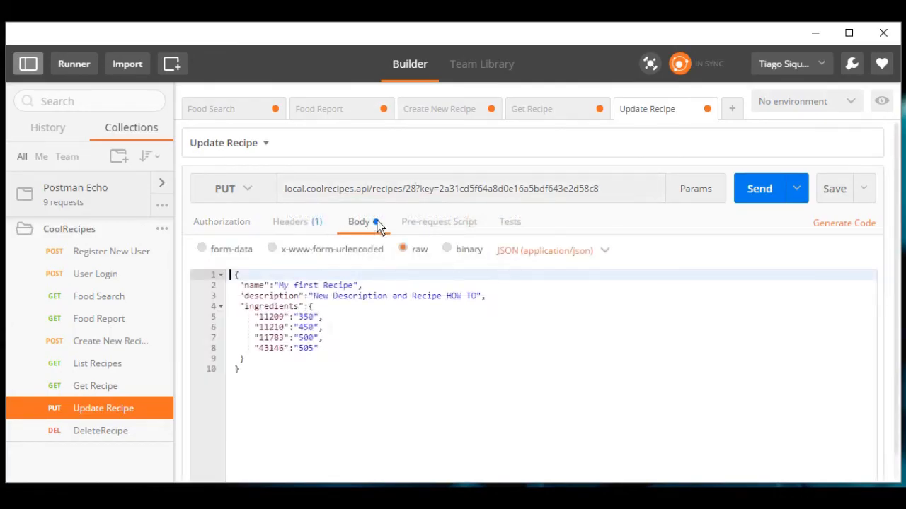
left_click_drag(319, 327, 320, 348)
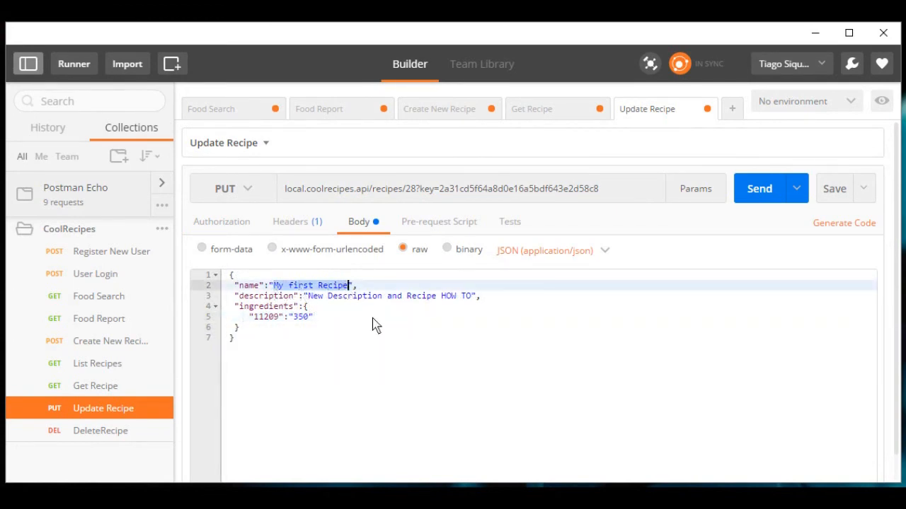
type("TIAGO\",")
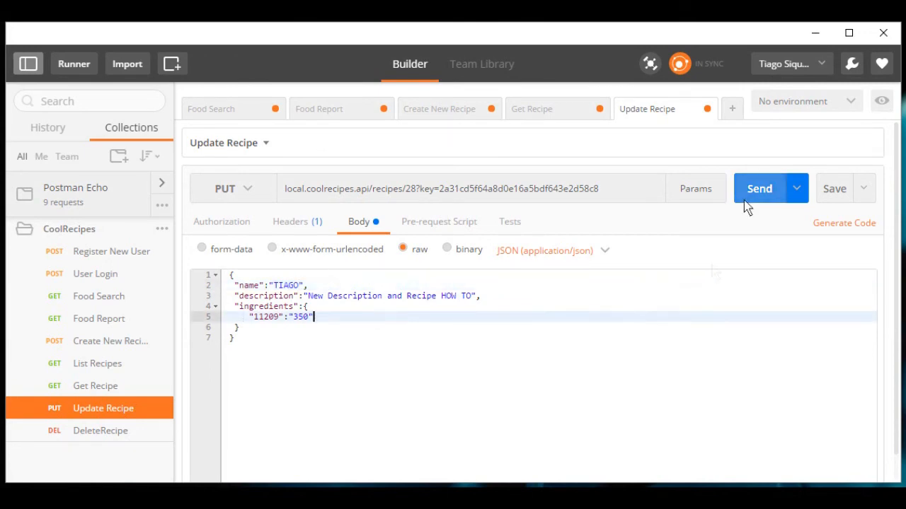
left_click(759, 188)
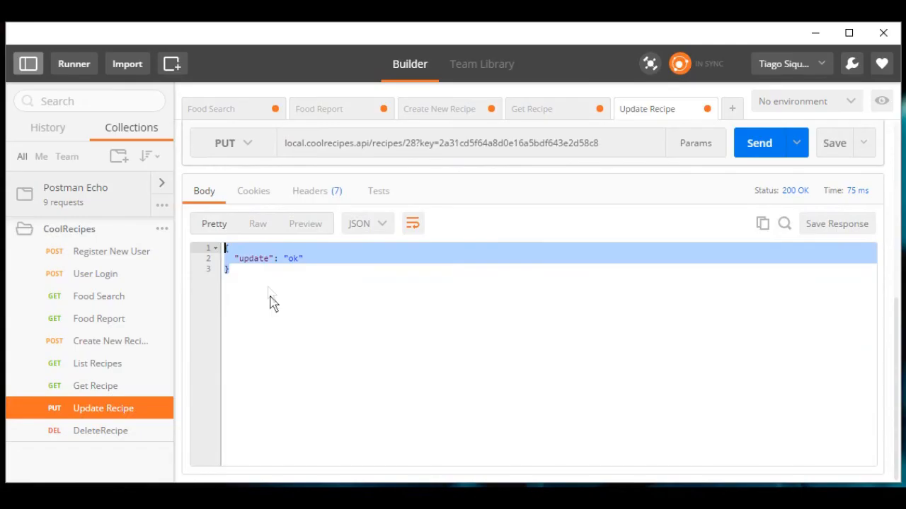
left_click(95, 386)
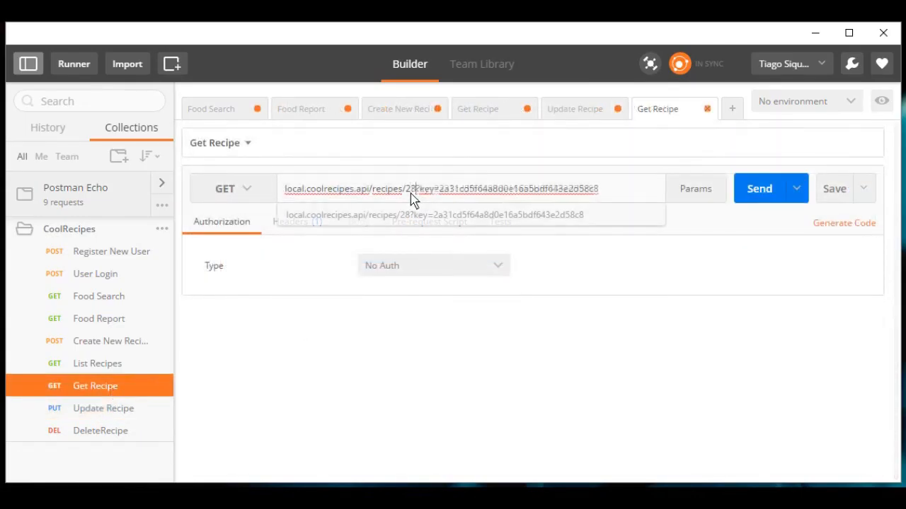
Fetch recipe 28 and confirm only the raw eggplant ingredient remains
left_click(758, 189)
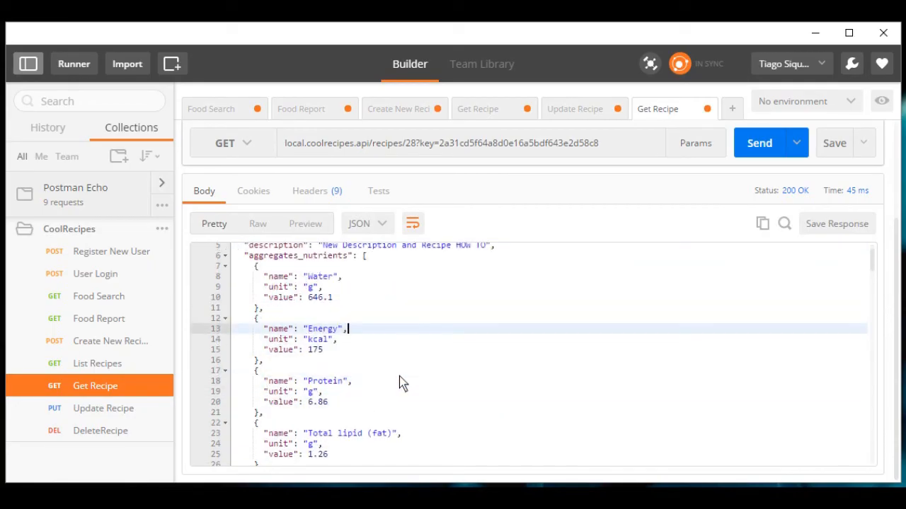
scroll("down", 3)
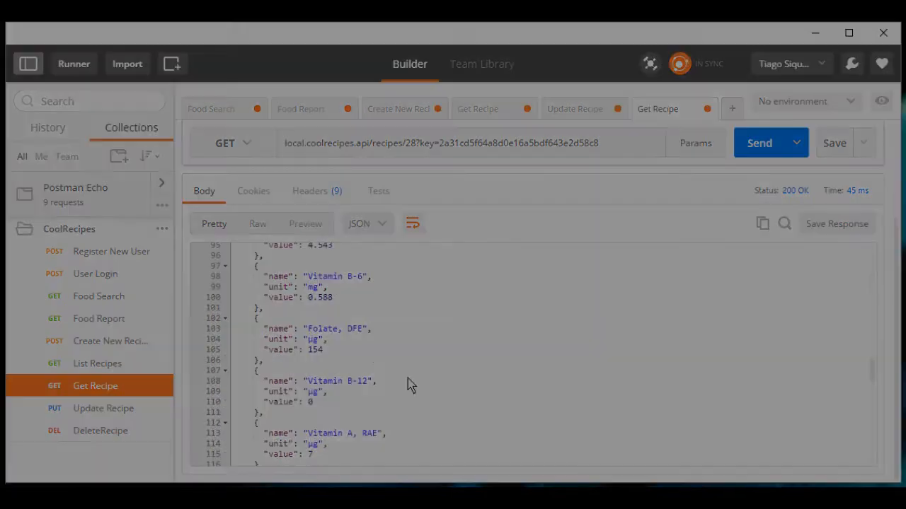
scroll("down", 3)
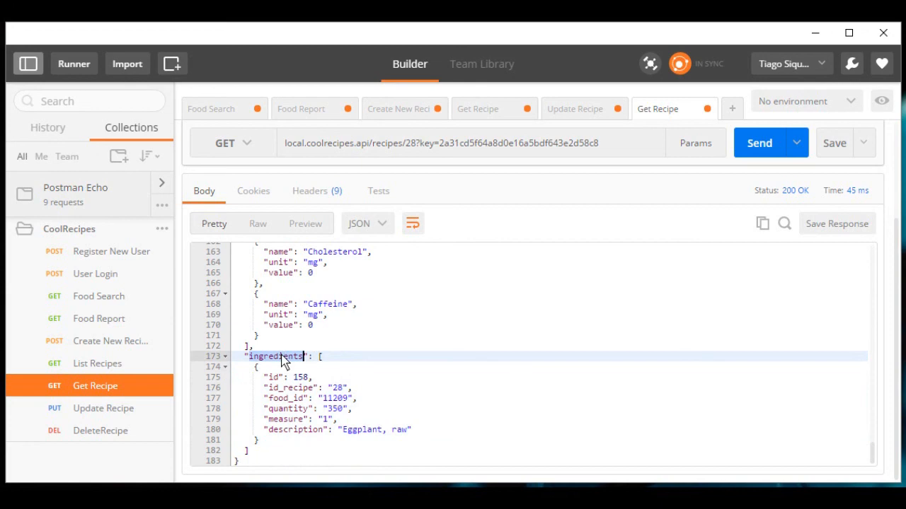
Delete recipe 28 with the DeleteRecipe request, receiving deleted OK
left_click(100, 431)
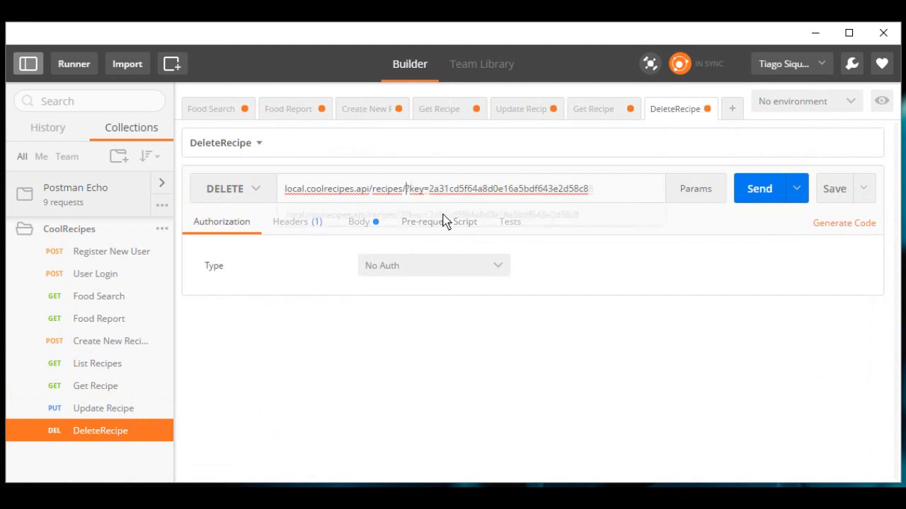
left_click(760, 188)
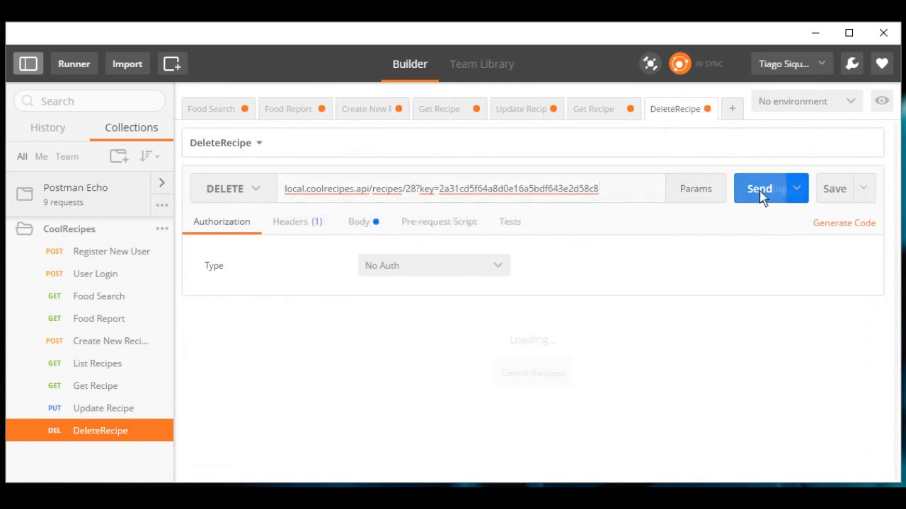
left_click(759, 188)
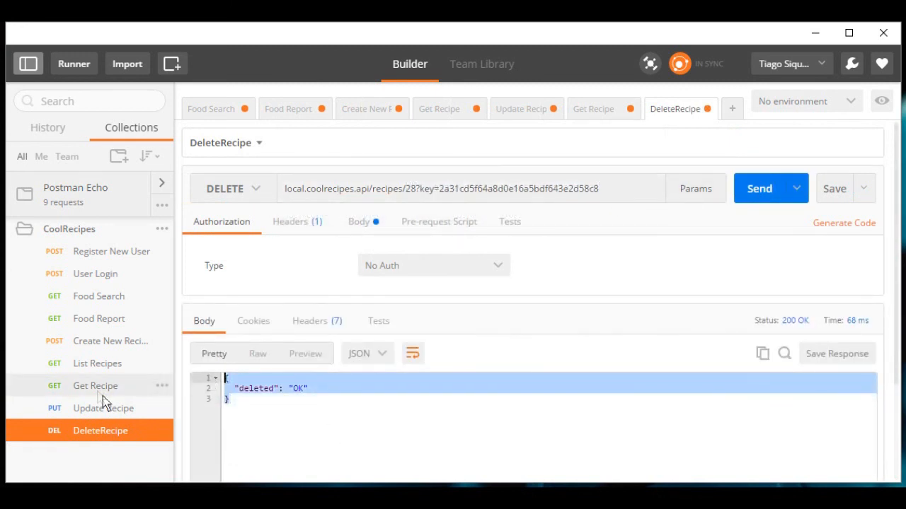
left_click(95, 386)
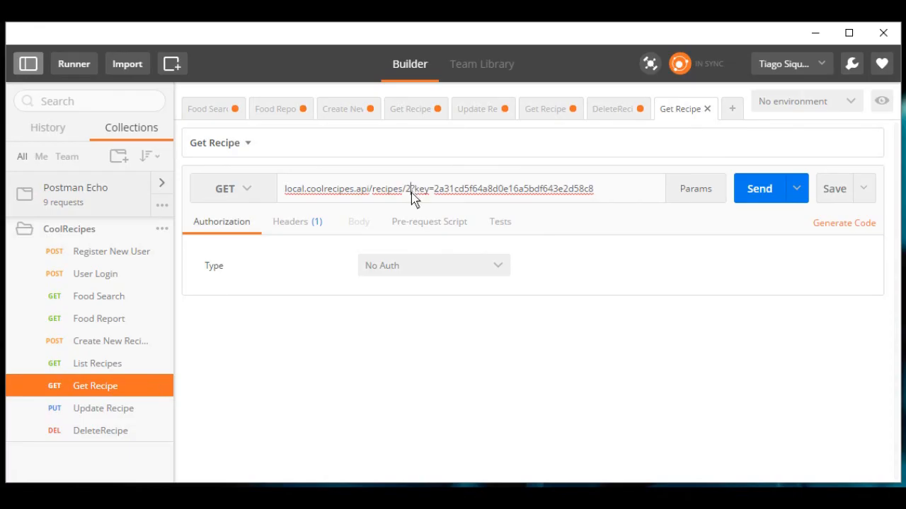
Request deleted recipe 28 and get a 404 Recipe not found error
left_click(758, 188)
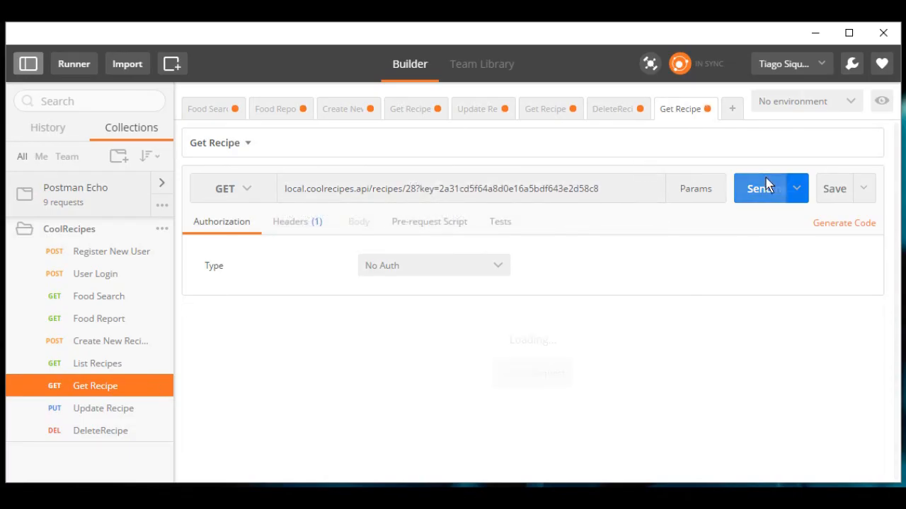
left_click(759, 189)
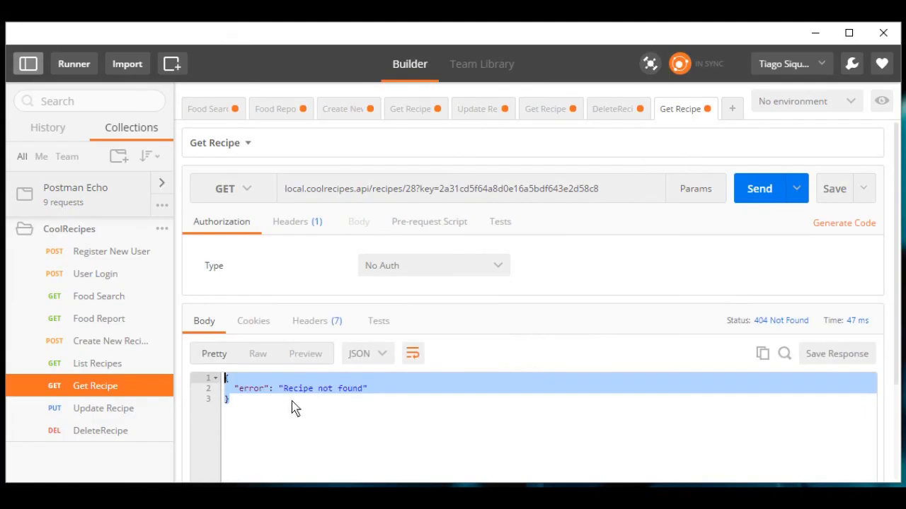